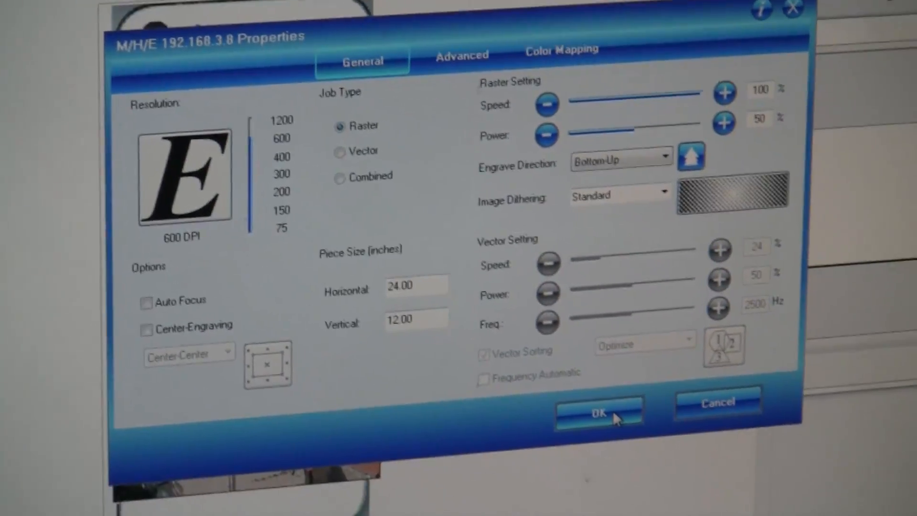
- Confirm the laser properties: 600 DPI raster, 100% speed, 50% power, 24×12 in piece
{"action": "left_click", "coordinate": [597, 413]}
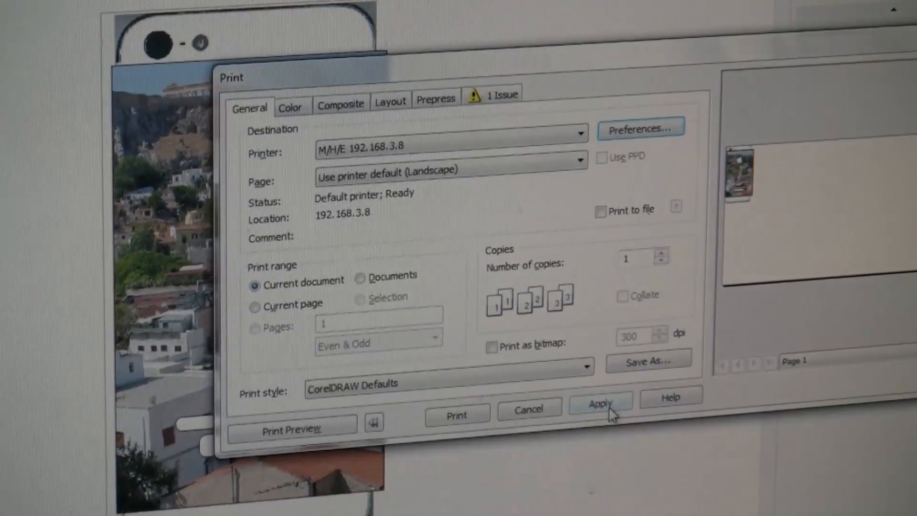